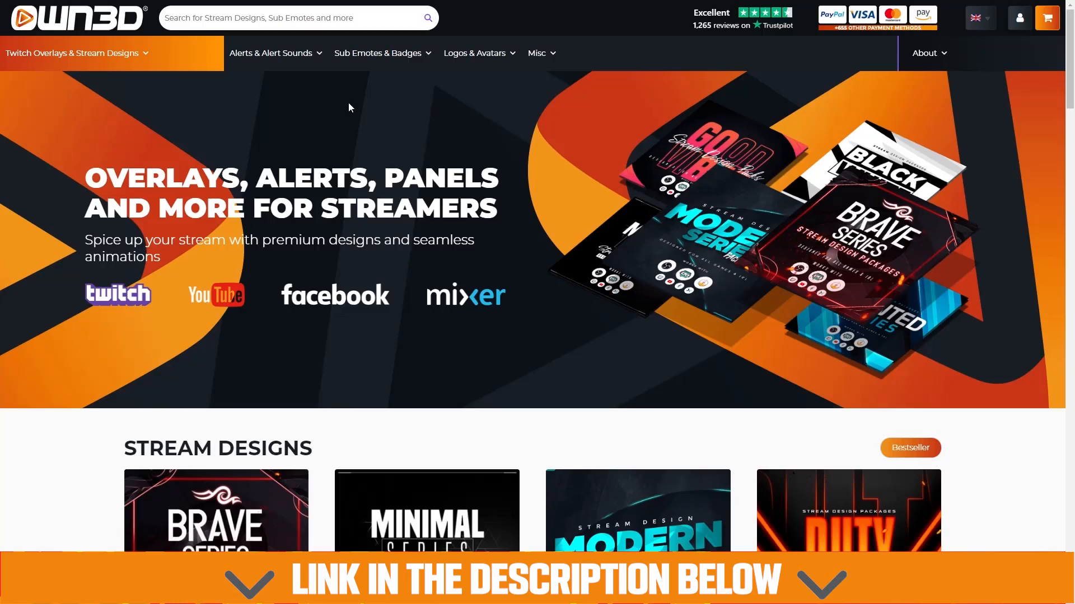
mouse_move(350, 132)
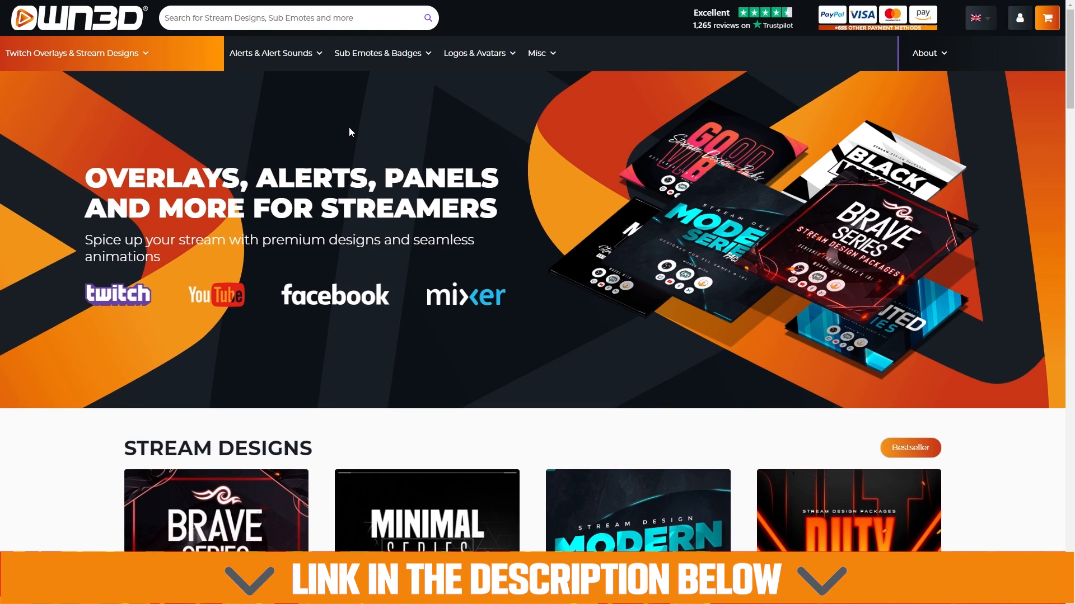
Bring up Settings from the Controls dock on the General page, keeping the Dark (Default) theme.
scroll(down, 3)
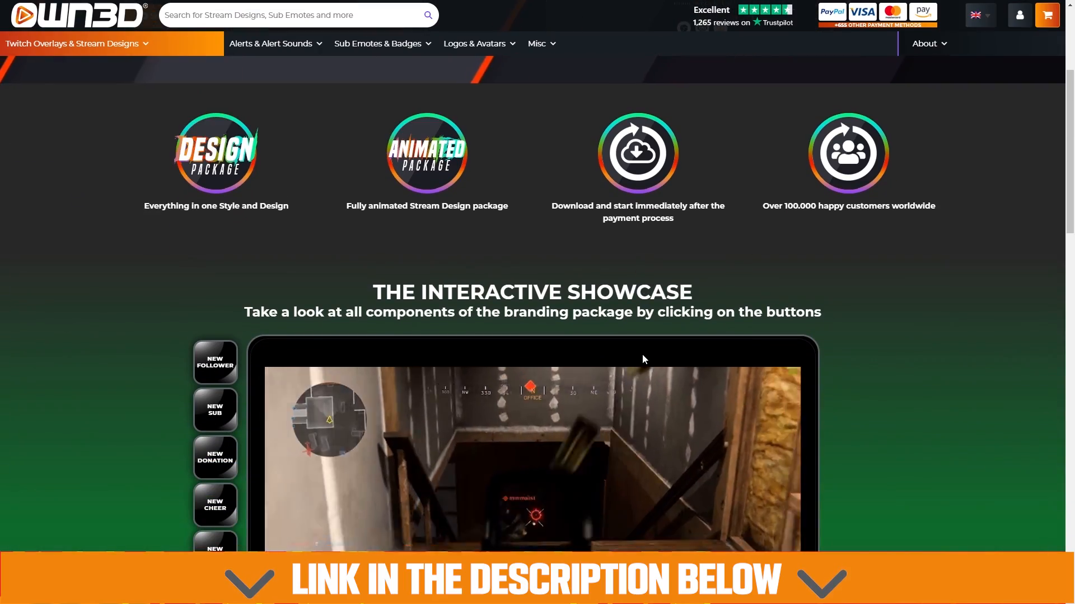
scroll(down, 3)
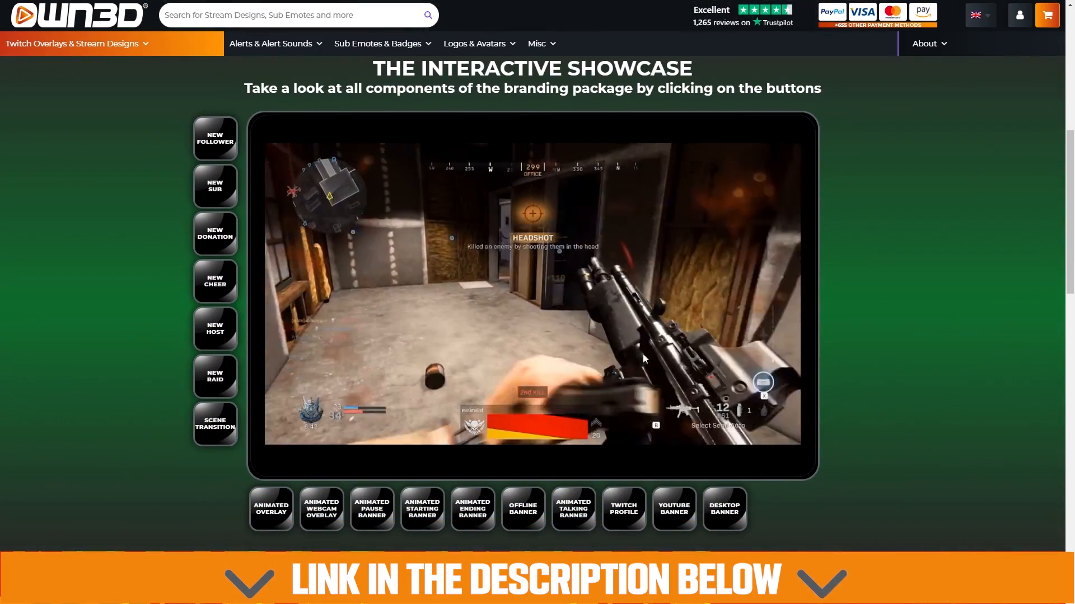
scroll(down, 3)
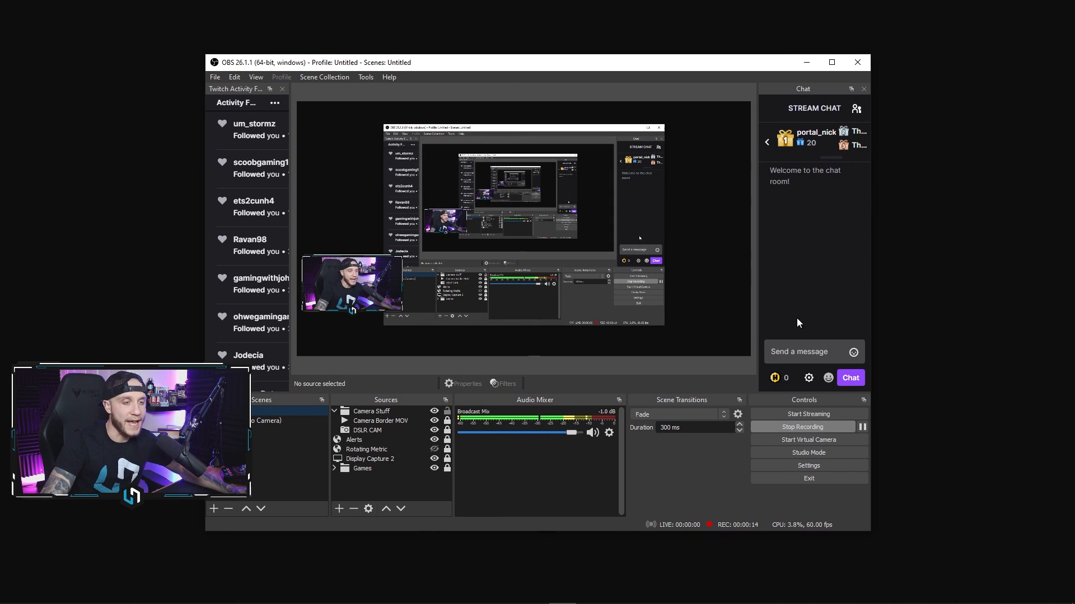
click(808, 465)
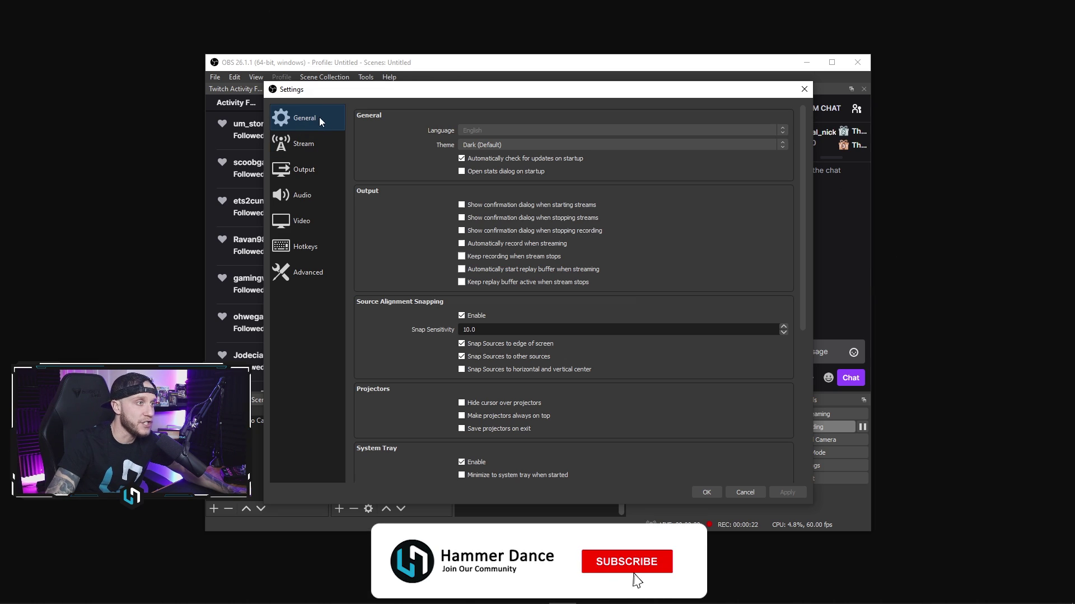
click(627, 562)
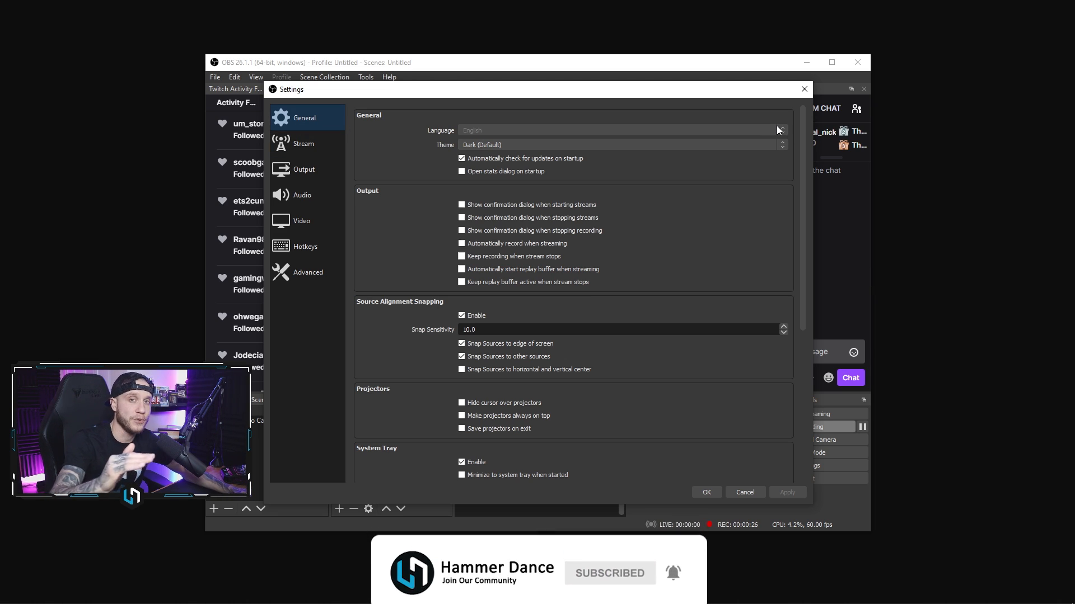
click(781, 145)
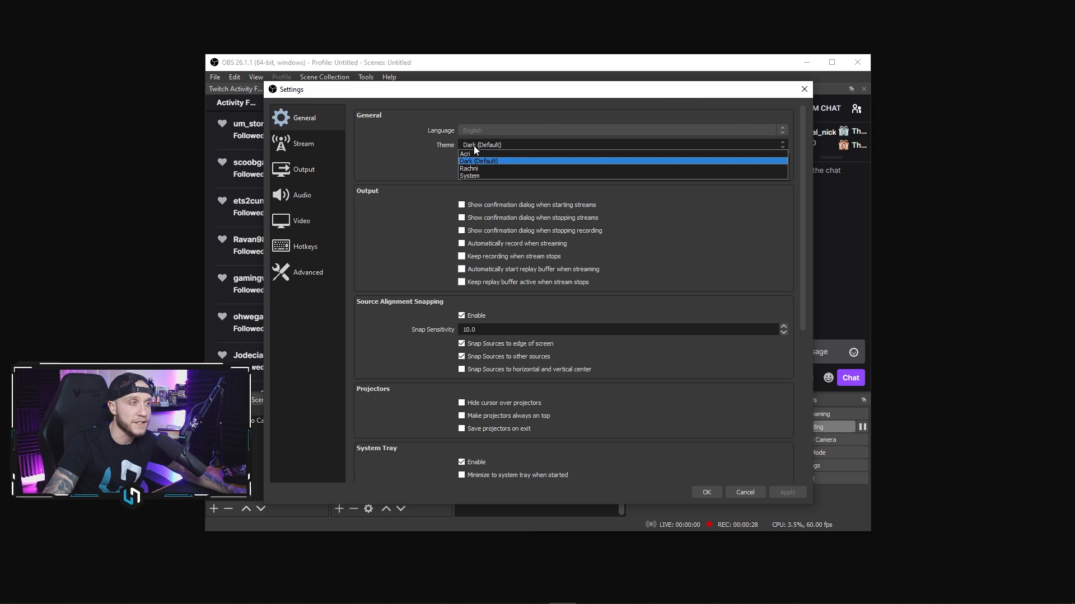
click(479, 161)
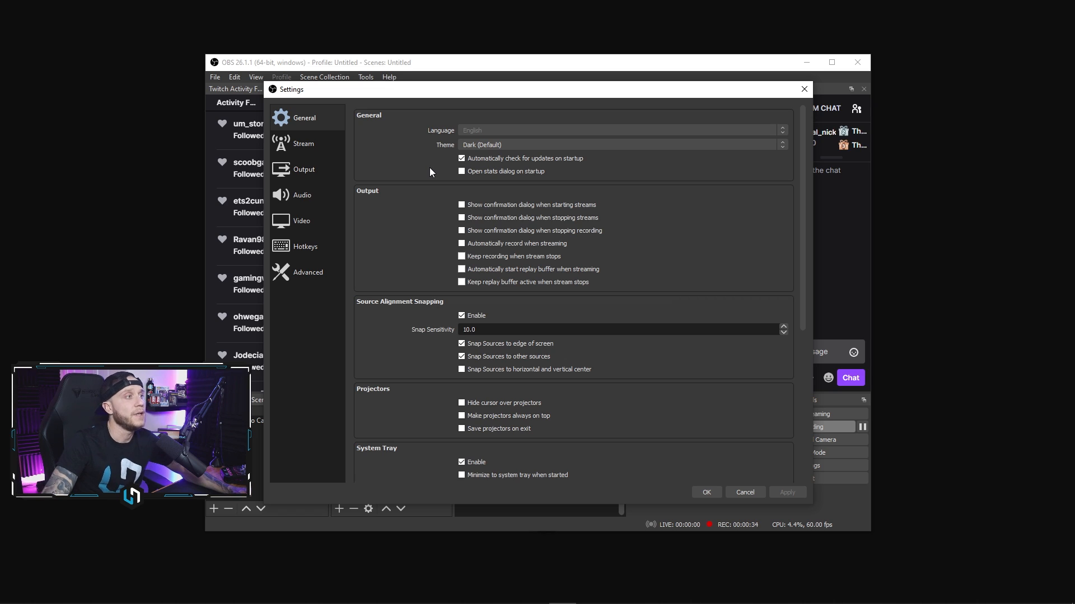
Show the Stream page with Twitch as service and Auto (Recommended) server.
click(303, 143)
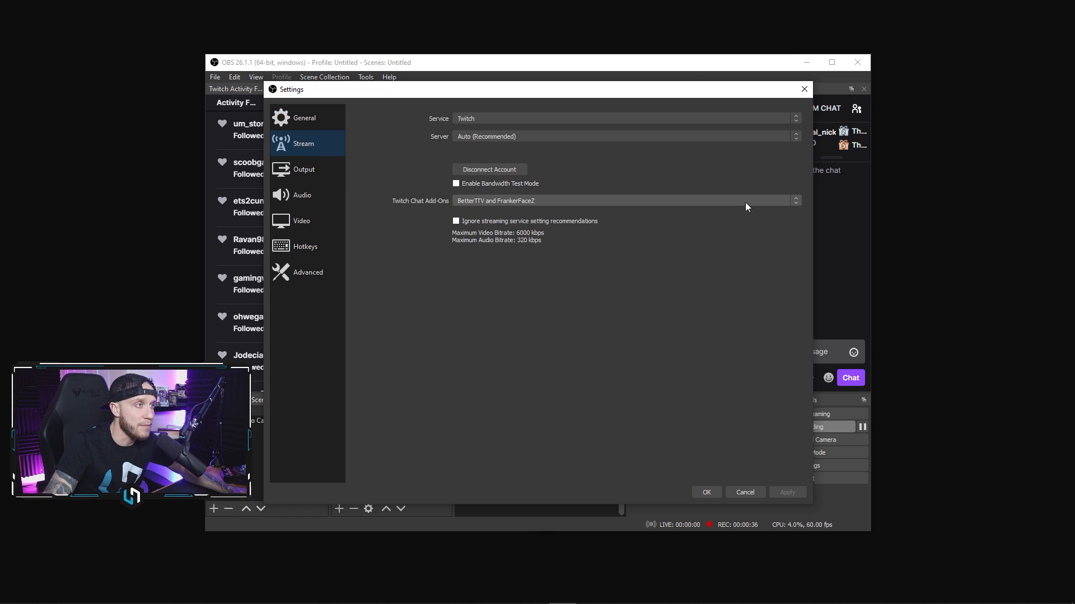
mouse_move(549, 152)
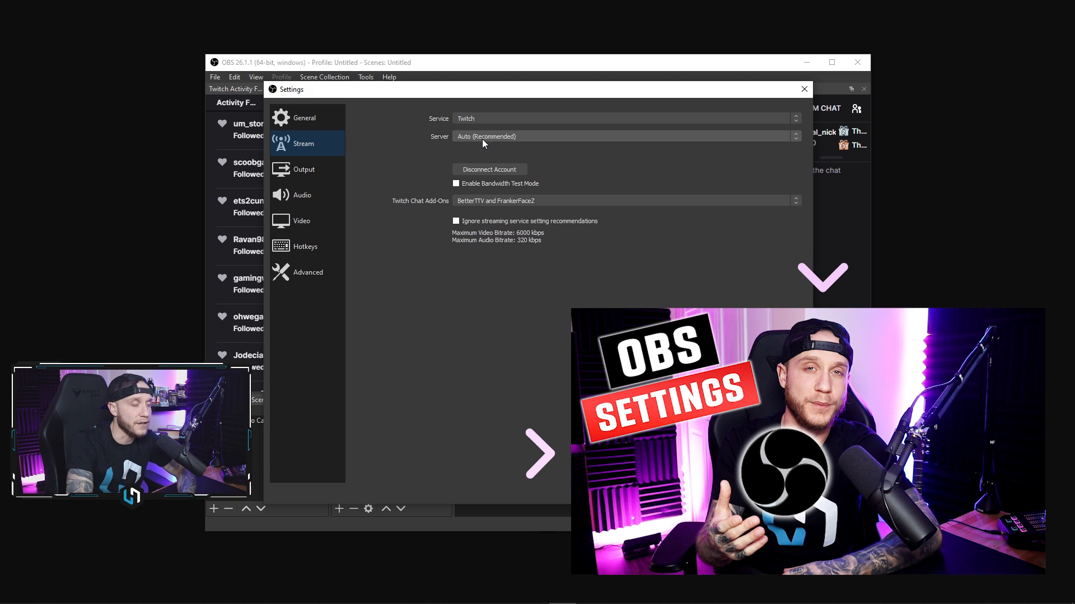
mouse_move(417, 139)
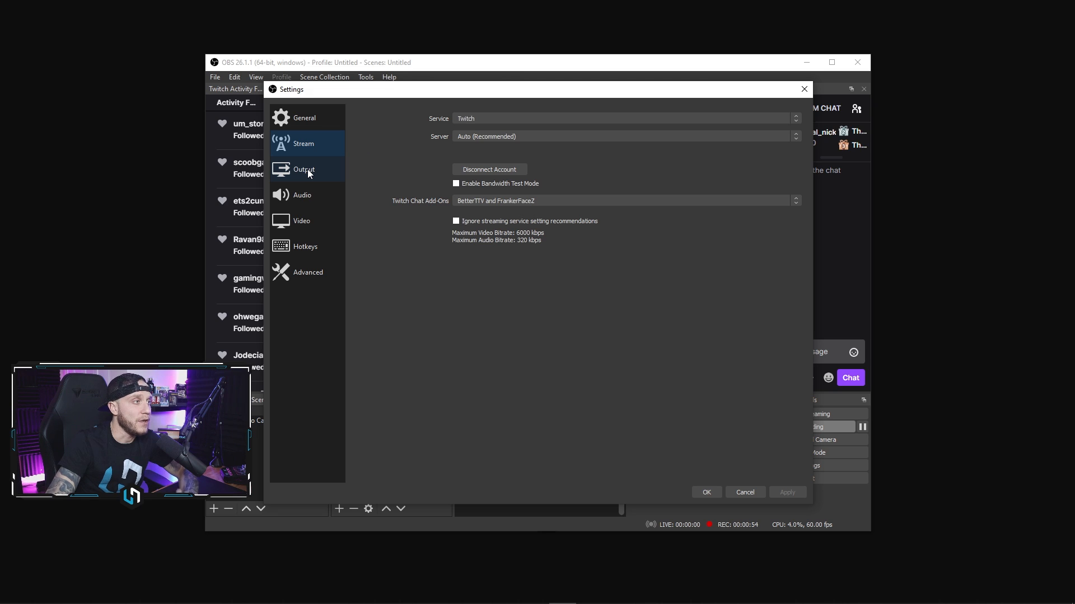
Show the Output page in Advanced mode with streaming at 6000 Kbps CBR, Max Quality.
click(304, 169)
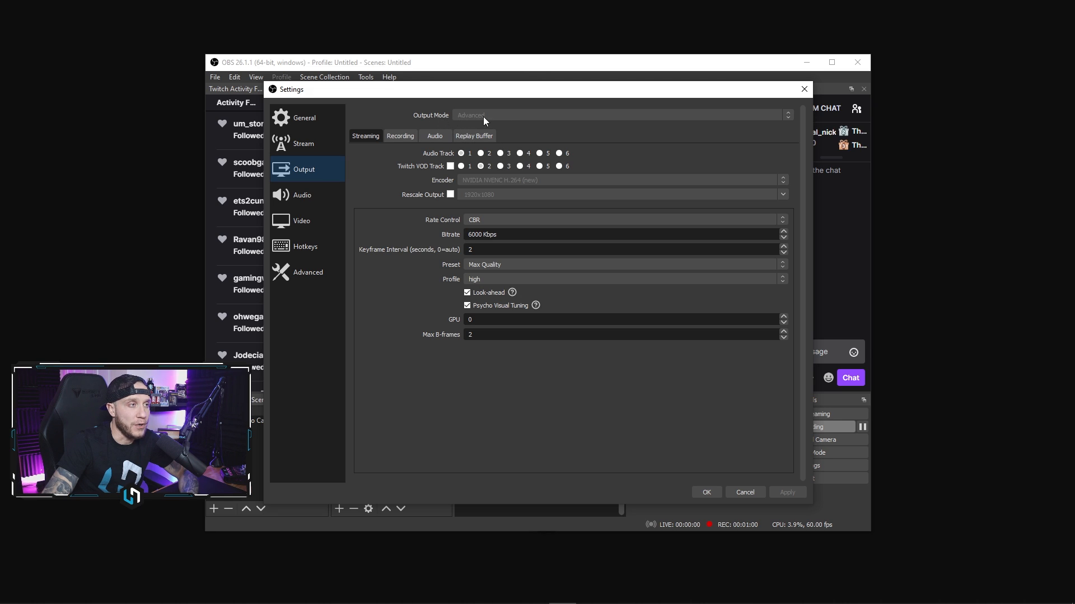
mouse_move(510, 121)
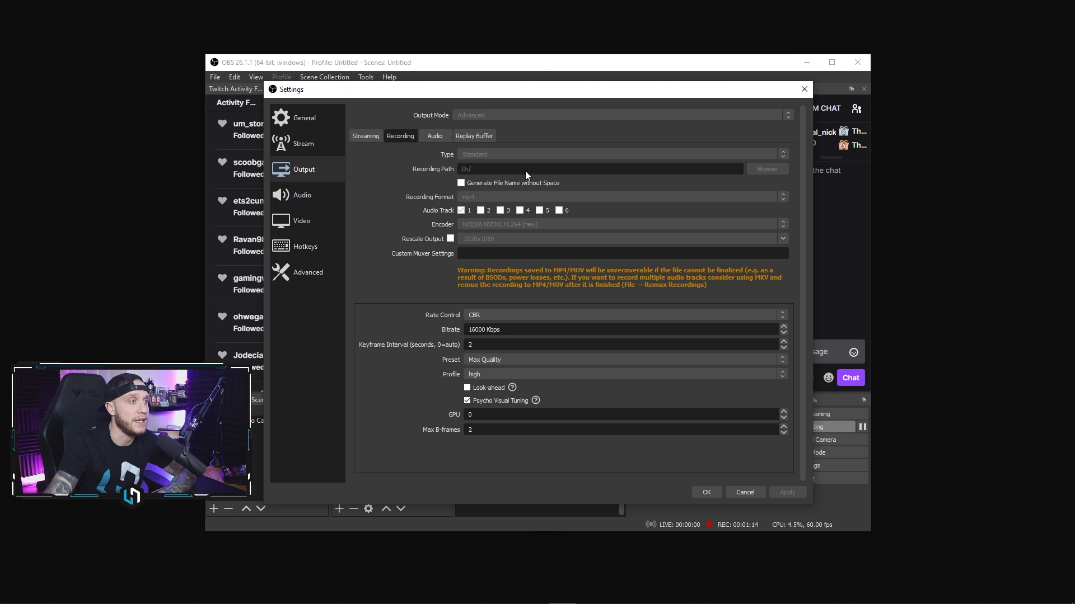
mouse_move(459, 162)
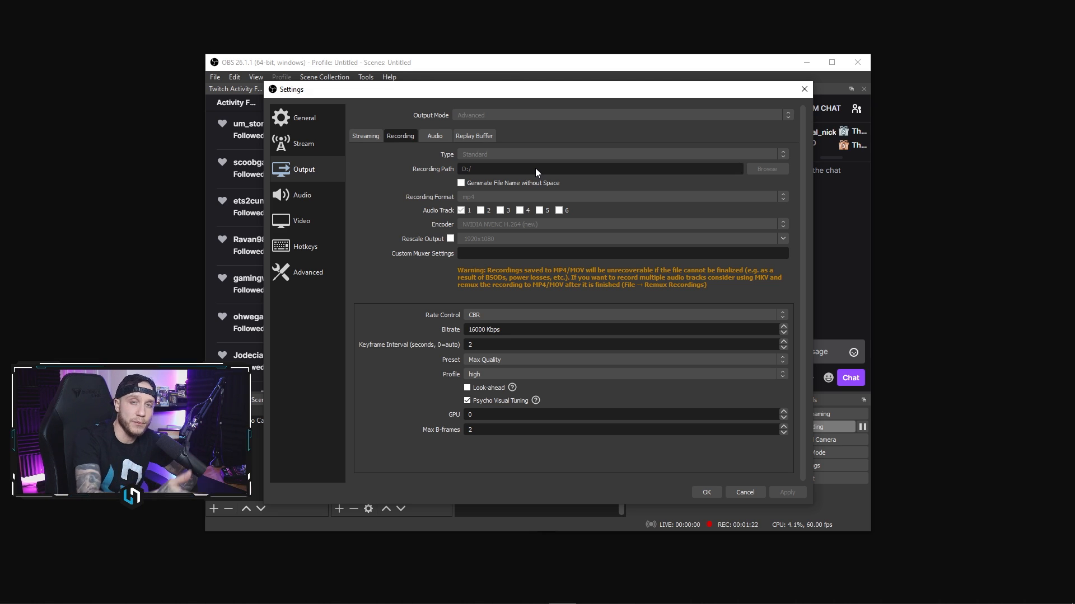
mouse_move(713, 225)
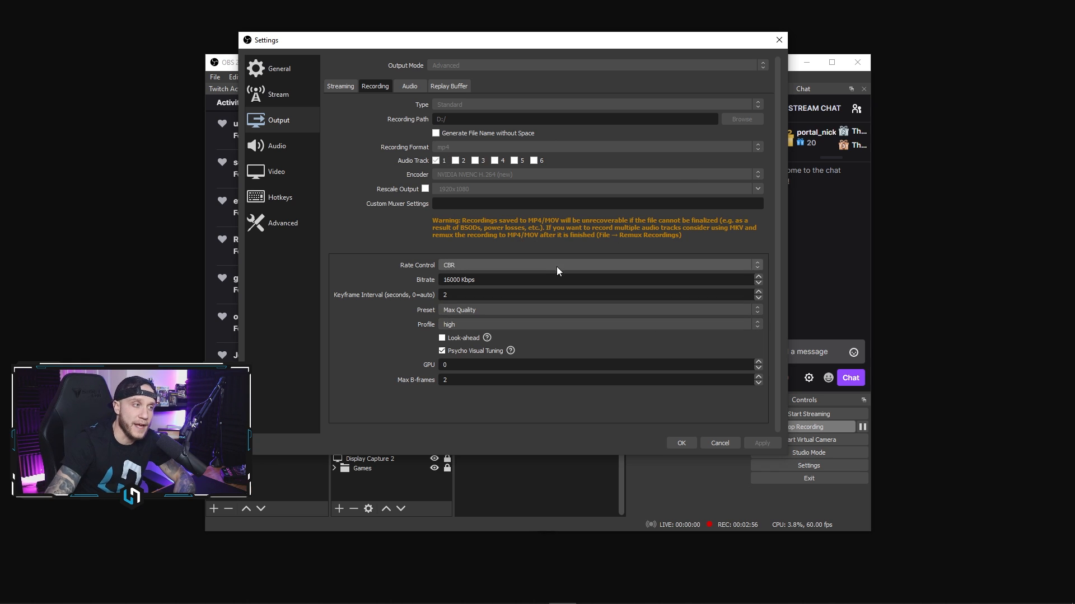
mouse_move(584, 358)
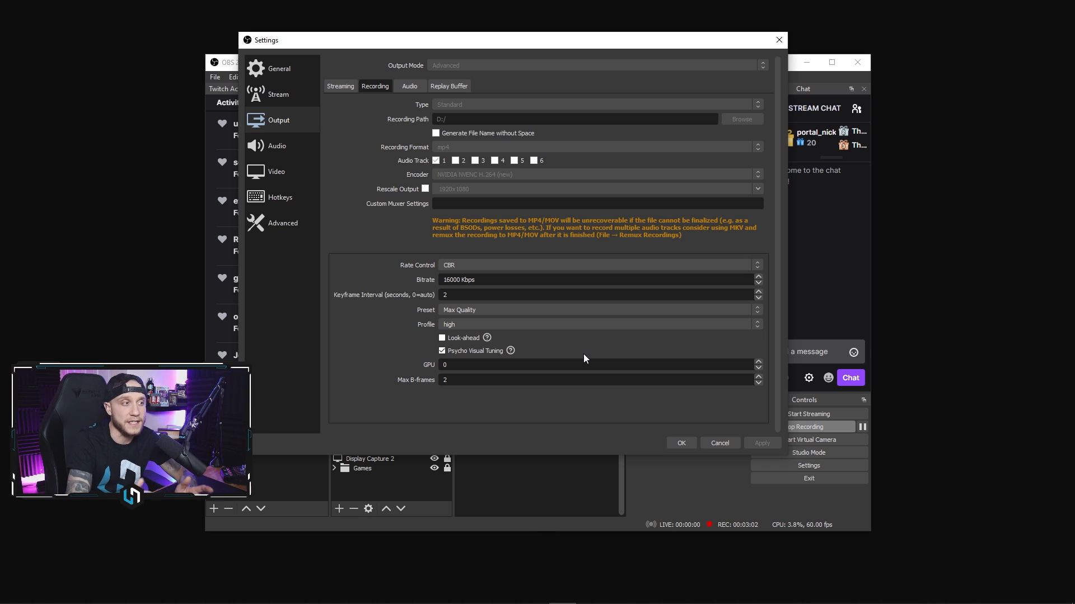
mouse_move(510, 294)
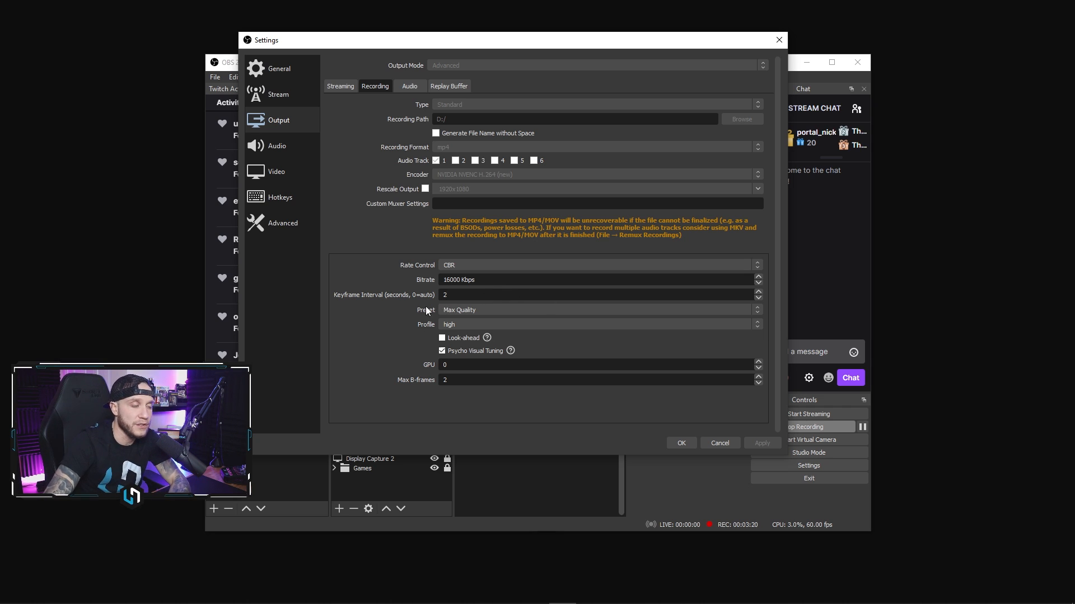
Review recording at 16000 Kbps CBR, keyframe 2, Max Quality, then move to Audio settings.
click(562, 294)
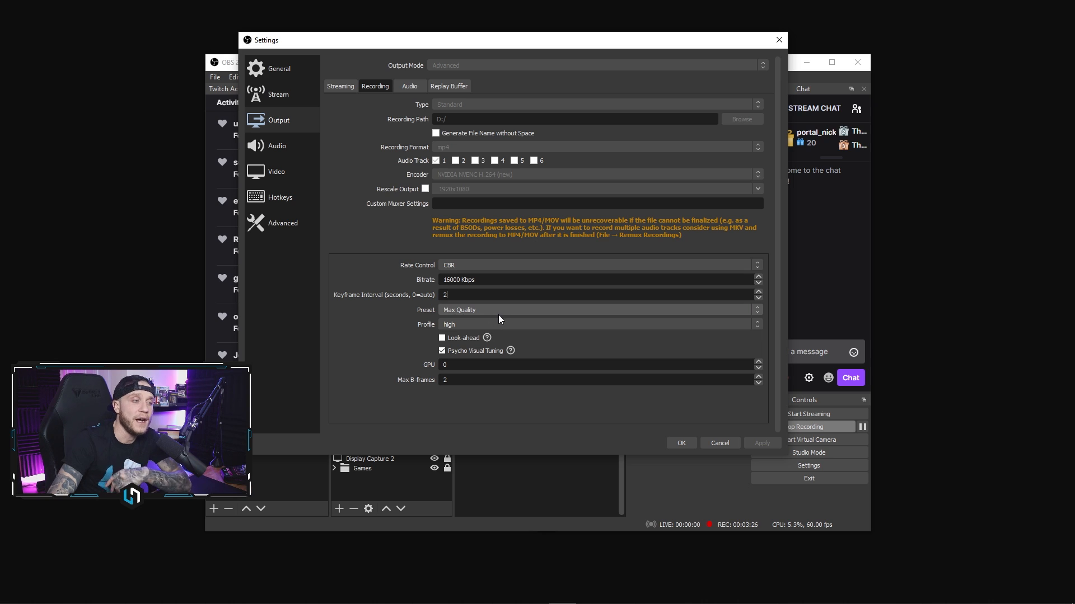
mouse_move(533, 324)
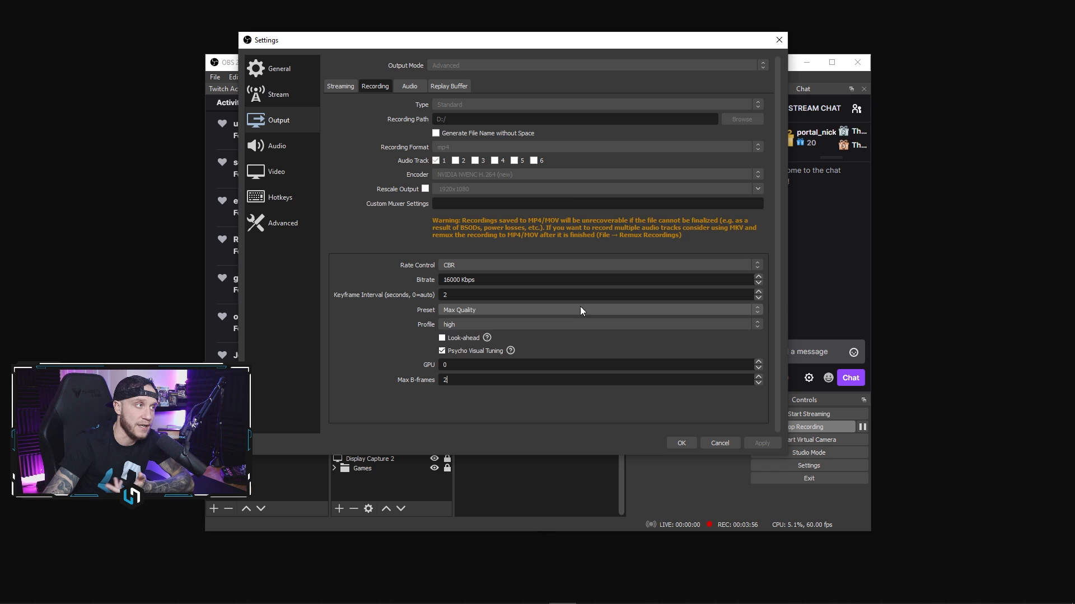
click(277, 145)
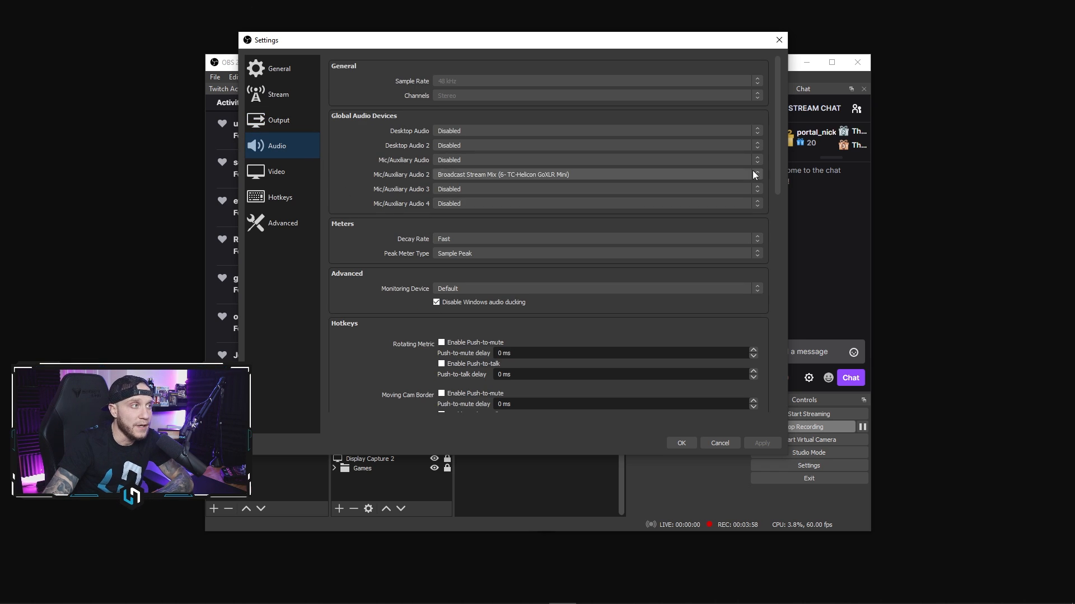
mouse_move(490, 207)
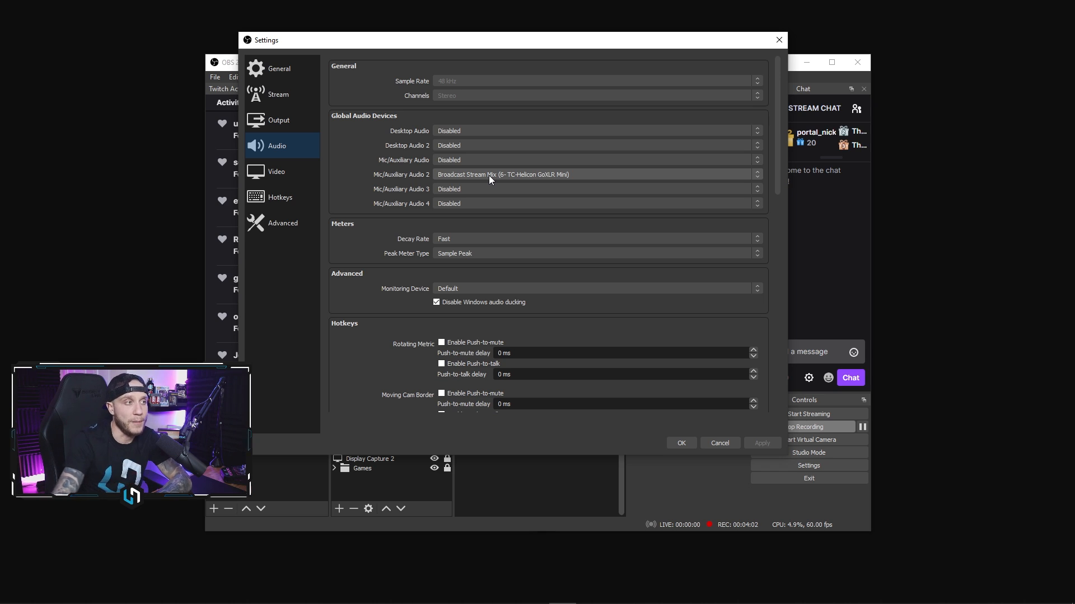
mouse_move(554, 182)
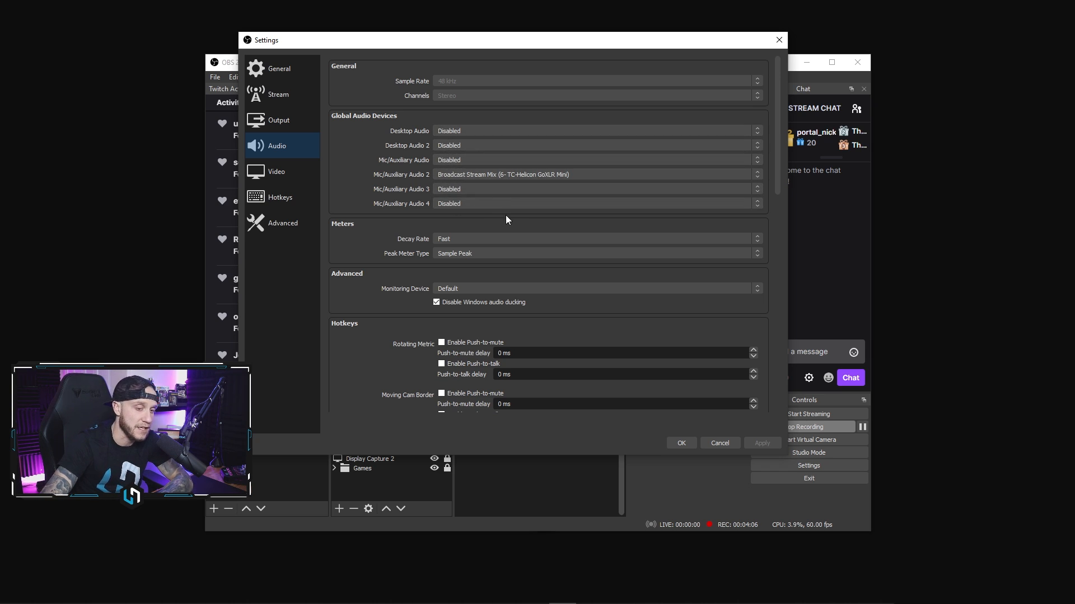
mouse_move(515, 214)
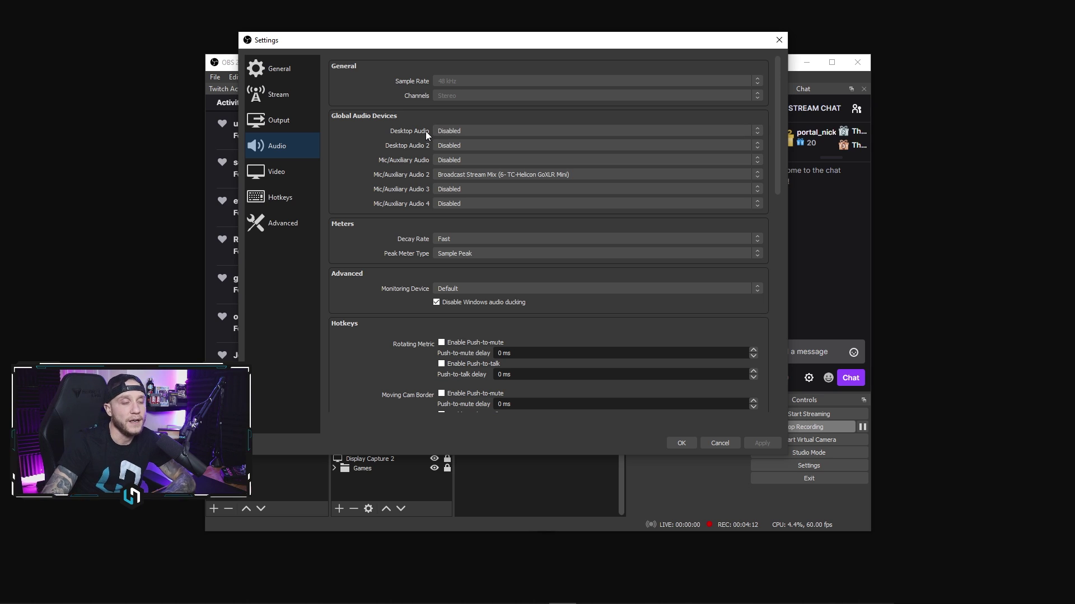
mouse_move(429, 221)
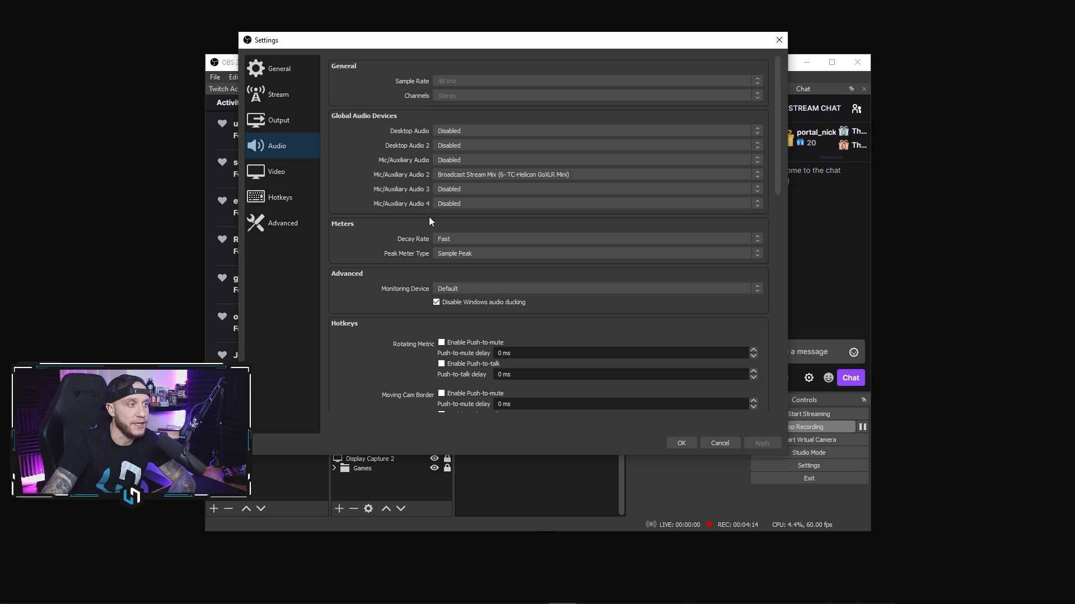
Review the global audio devices, then show the Video page at 1920x1080, 60 FPS.
scroll(down, 3)
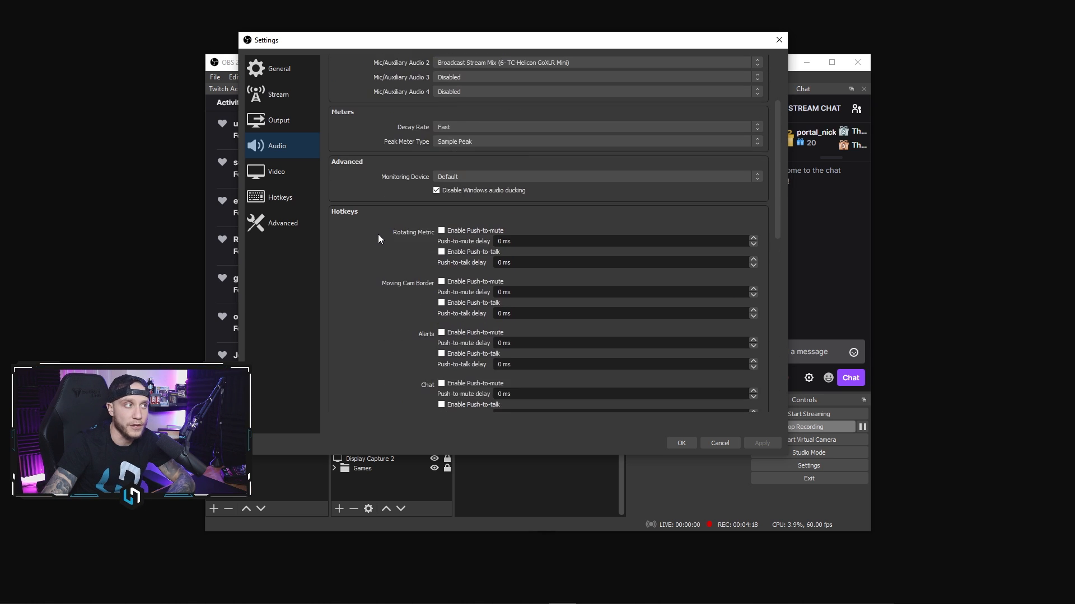
click(277, 171)
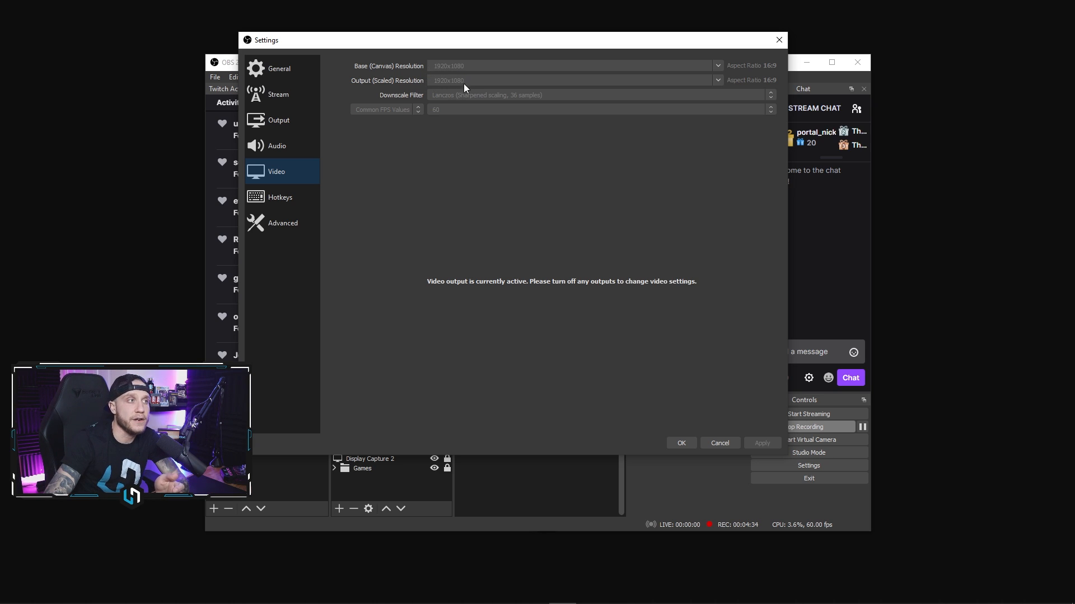
mouse_move(526, 87)
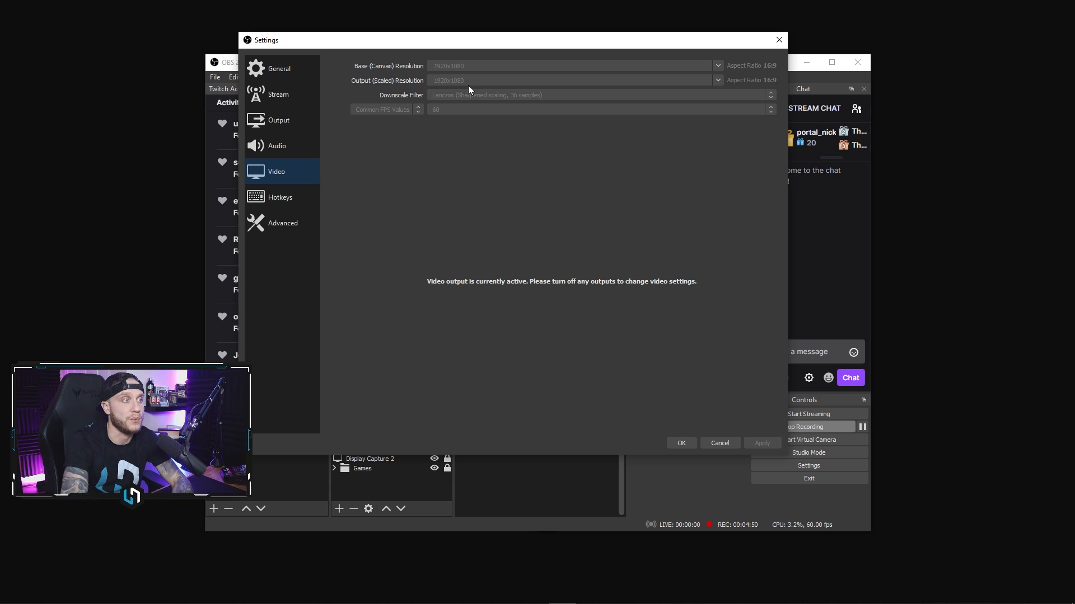
mouse_move(458, 103)
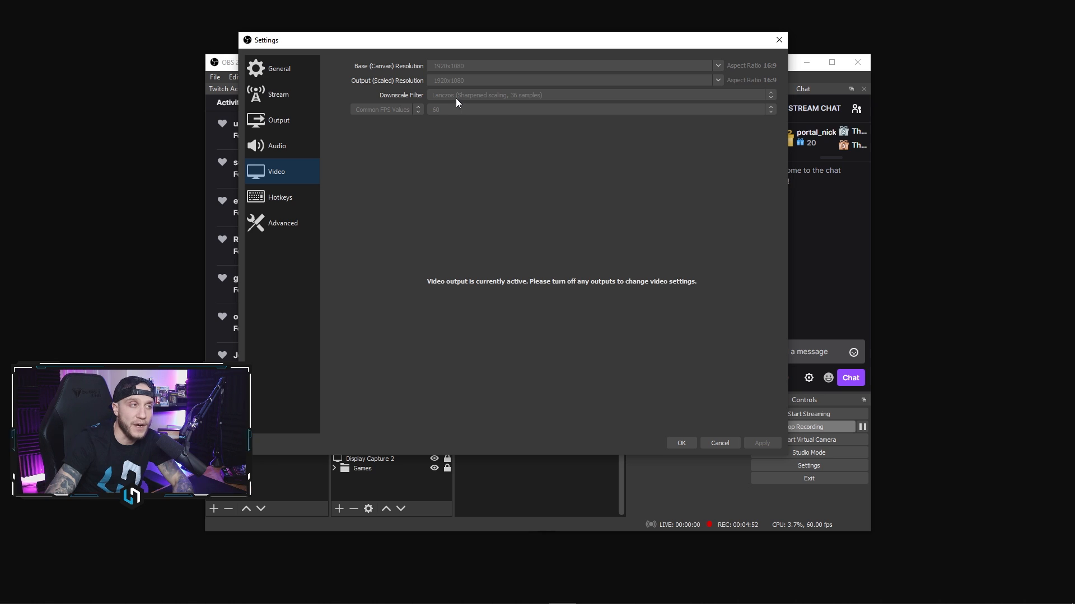
mouse_move(485, 138)
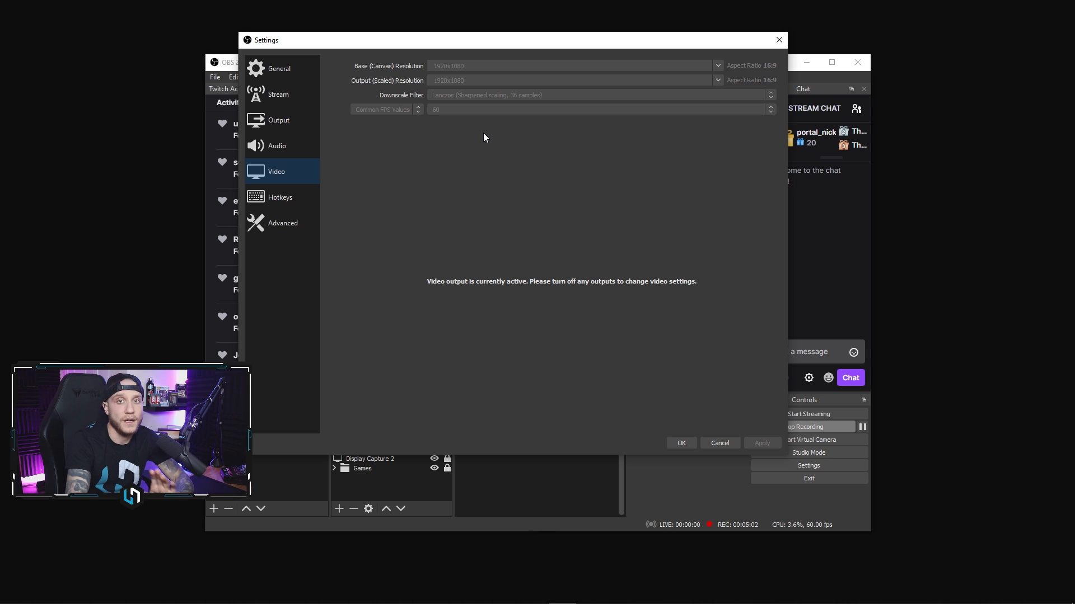
Show the Hotkeys page with Start and Stop Recording bound to keypad keys.
click(280, 197)
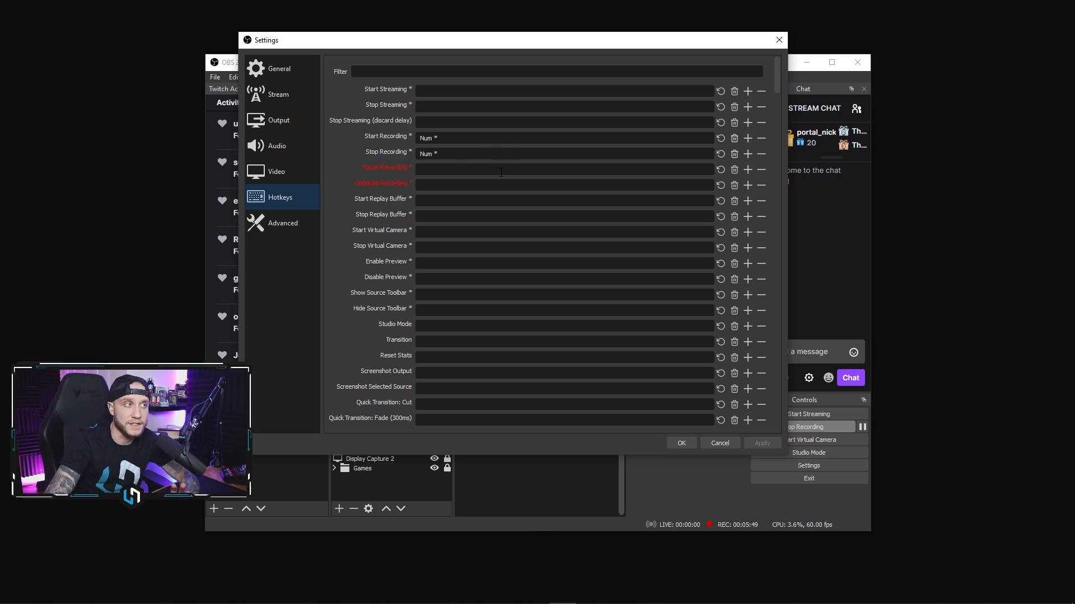
Show the Advanced page with High process priority and Direct3D 11 renderer.
click(283, 223)
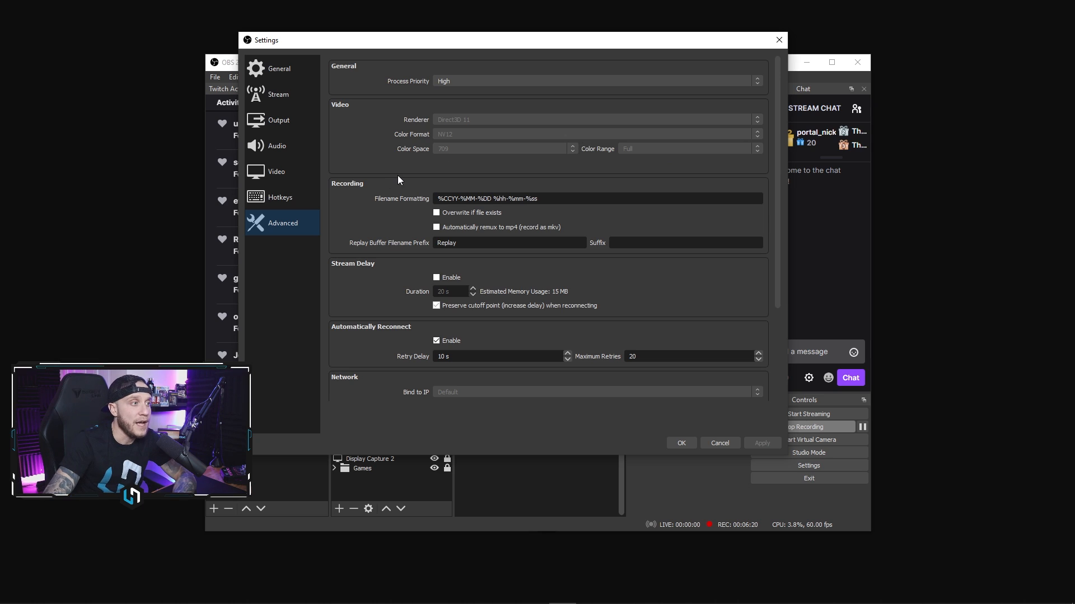
scroll(down, 3)
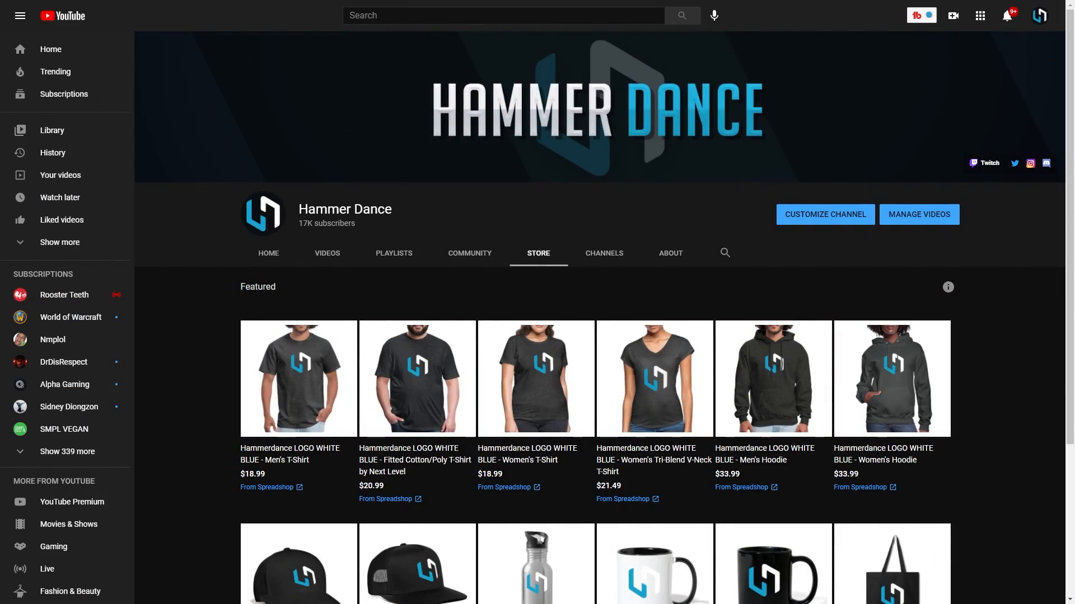
scroll(down, 3)
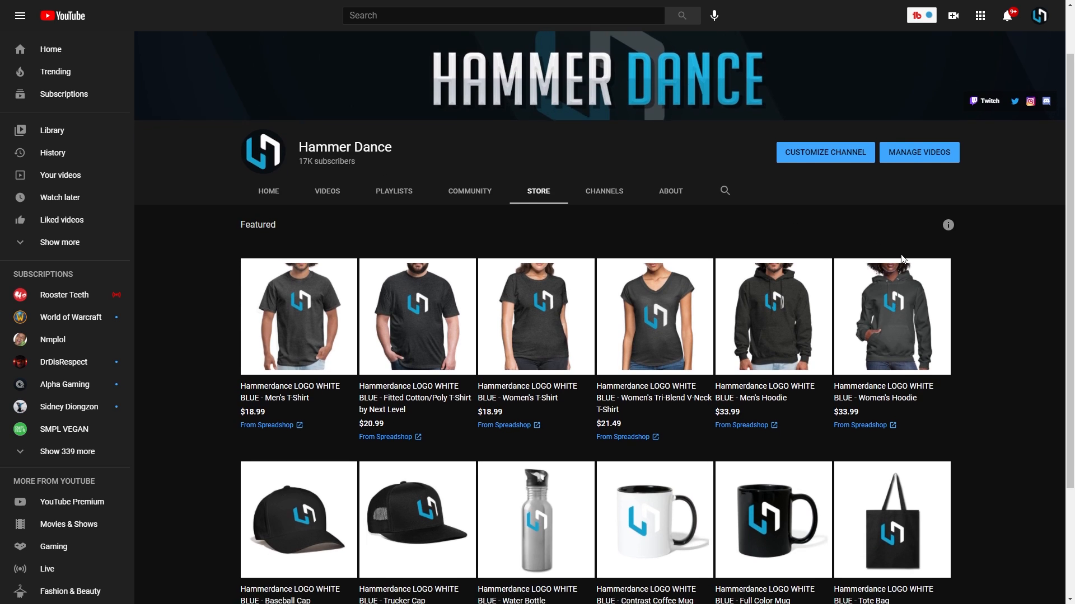
scroll(down, 3)
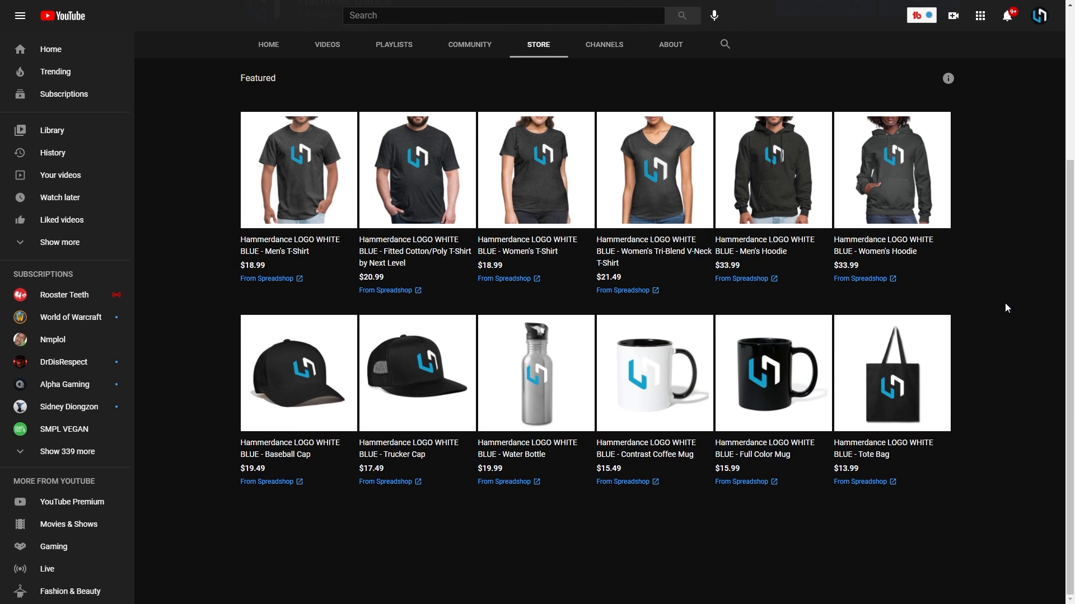